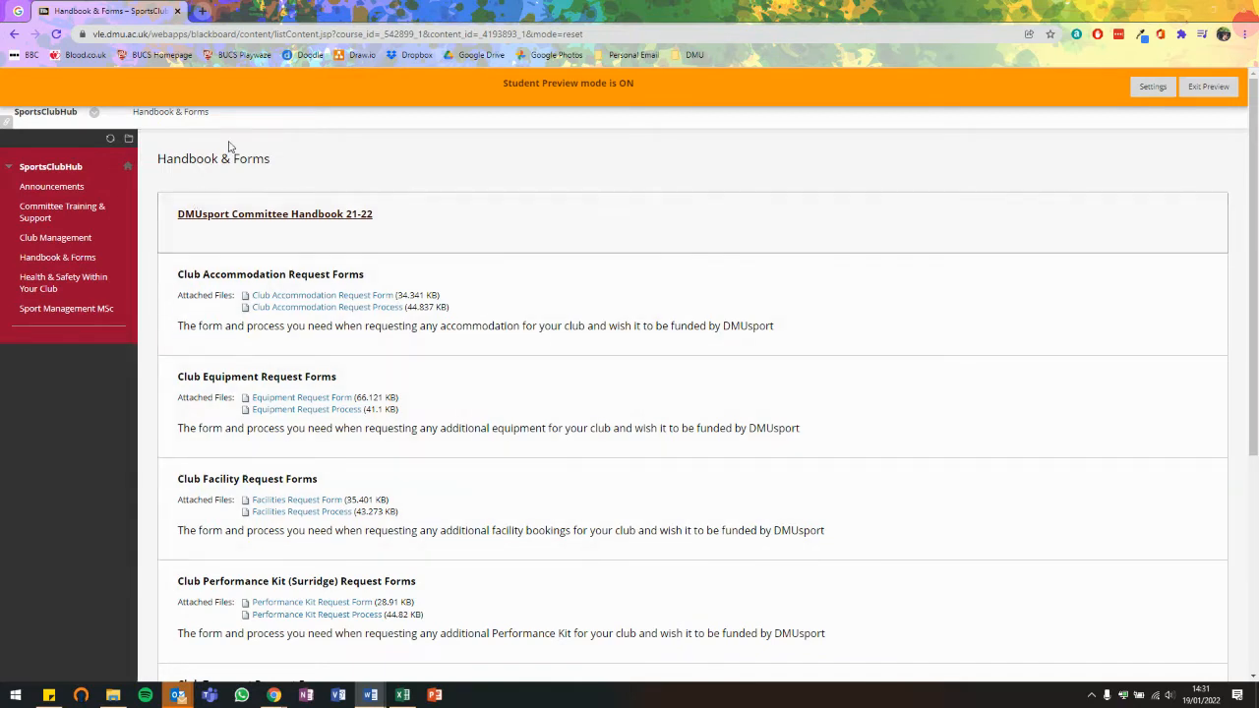
mouse_move(57, 256)
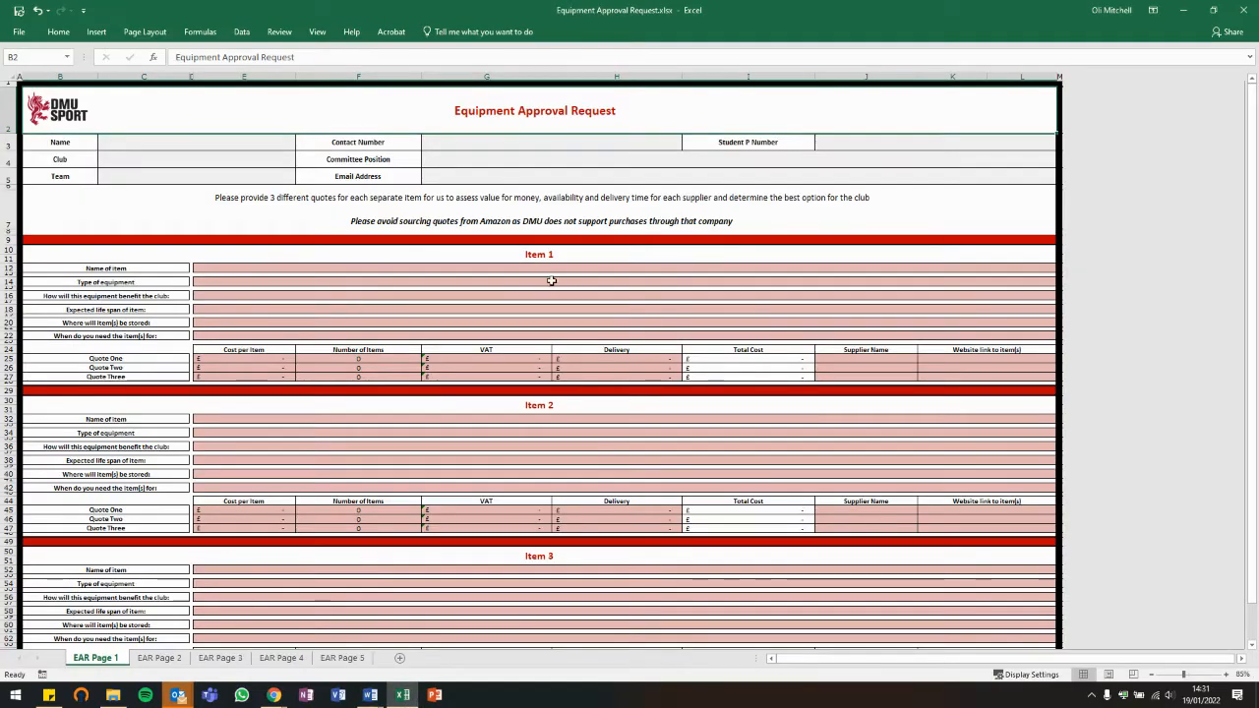
mouse_move(265, 157)
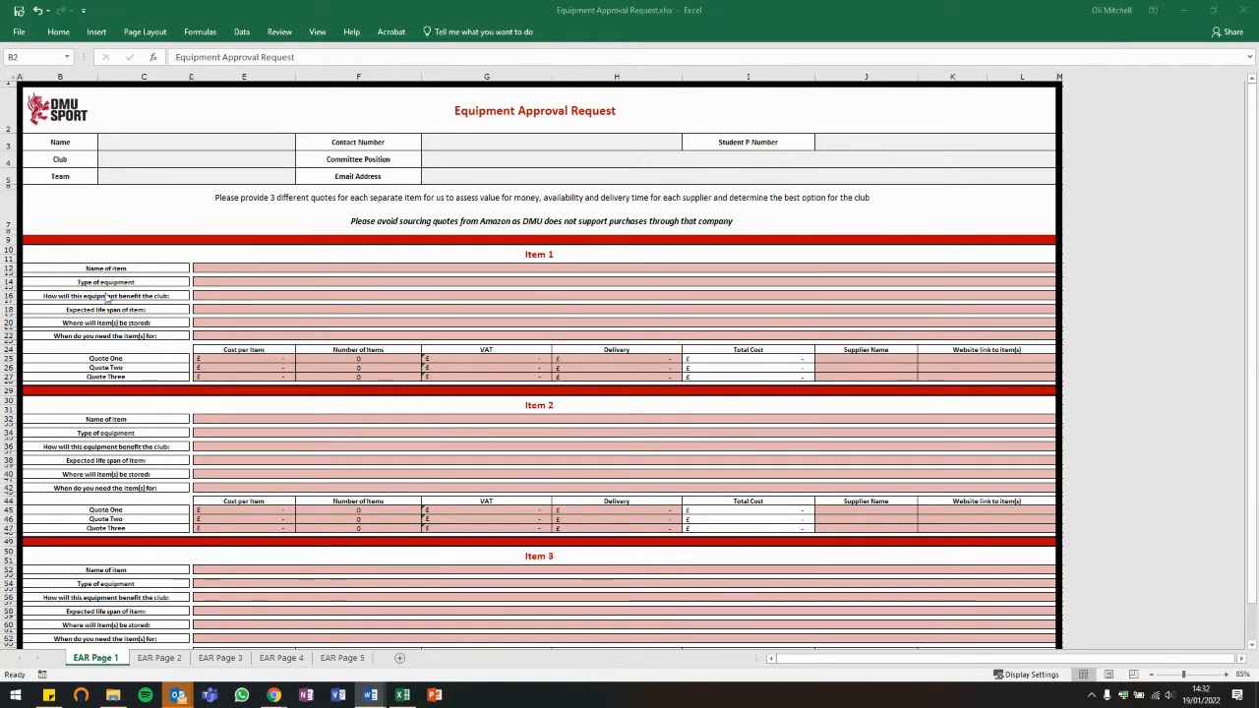
mouse_move(133, 317)
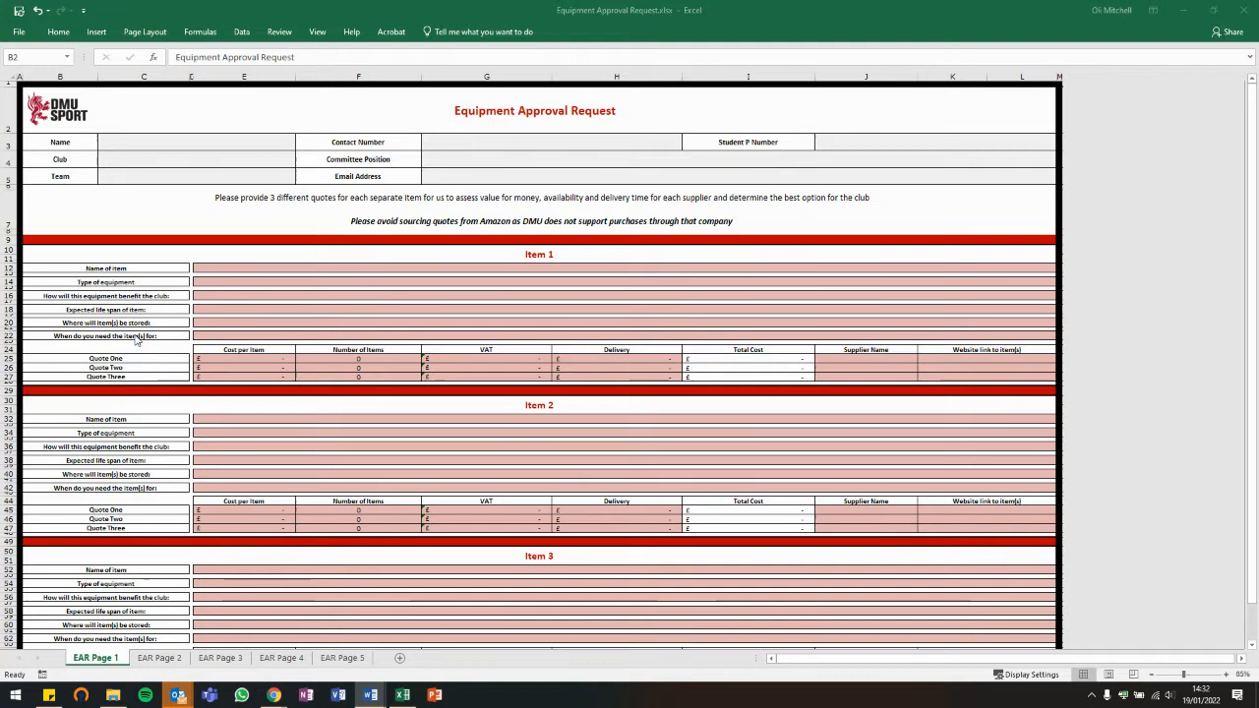
mouse_move(154, 356)
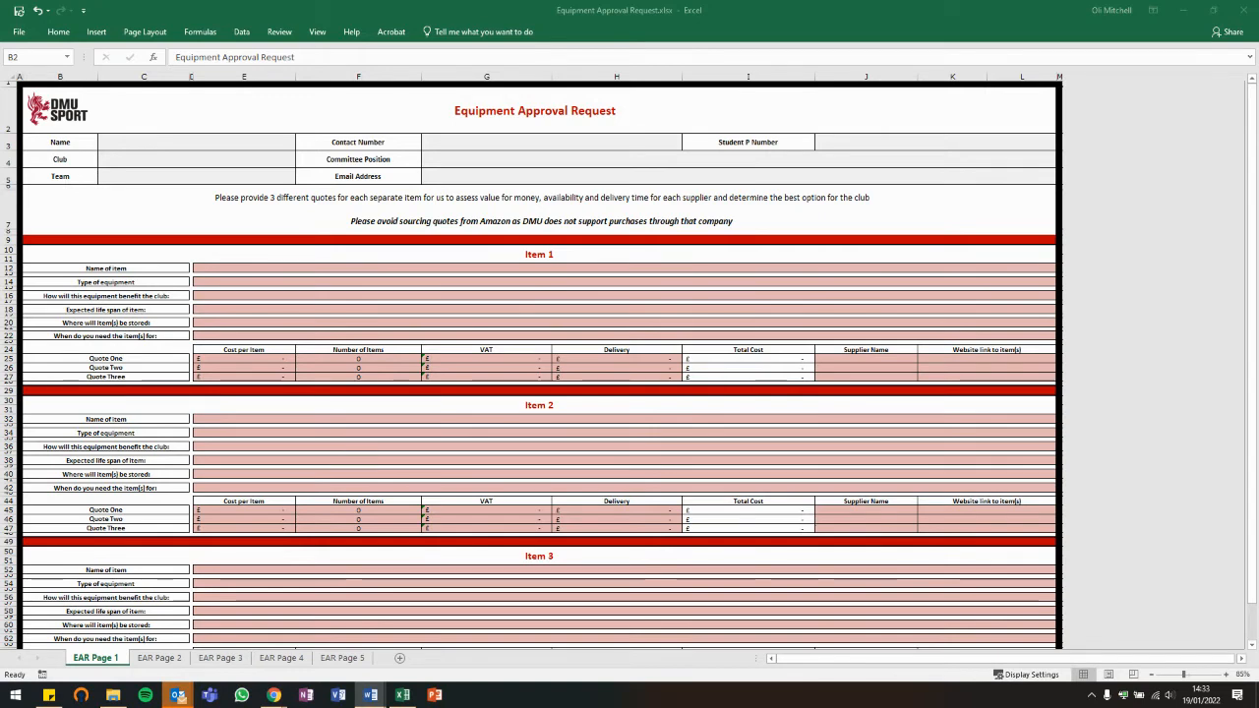
mouse_move(244, 578)
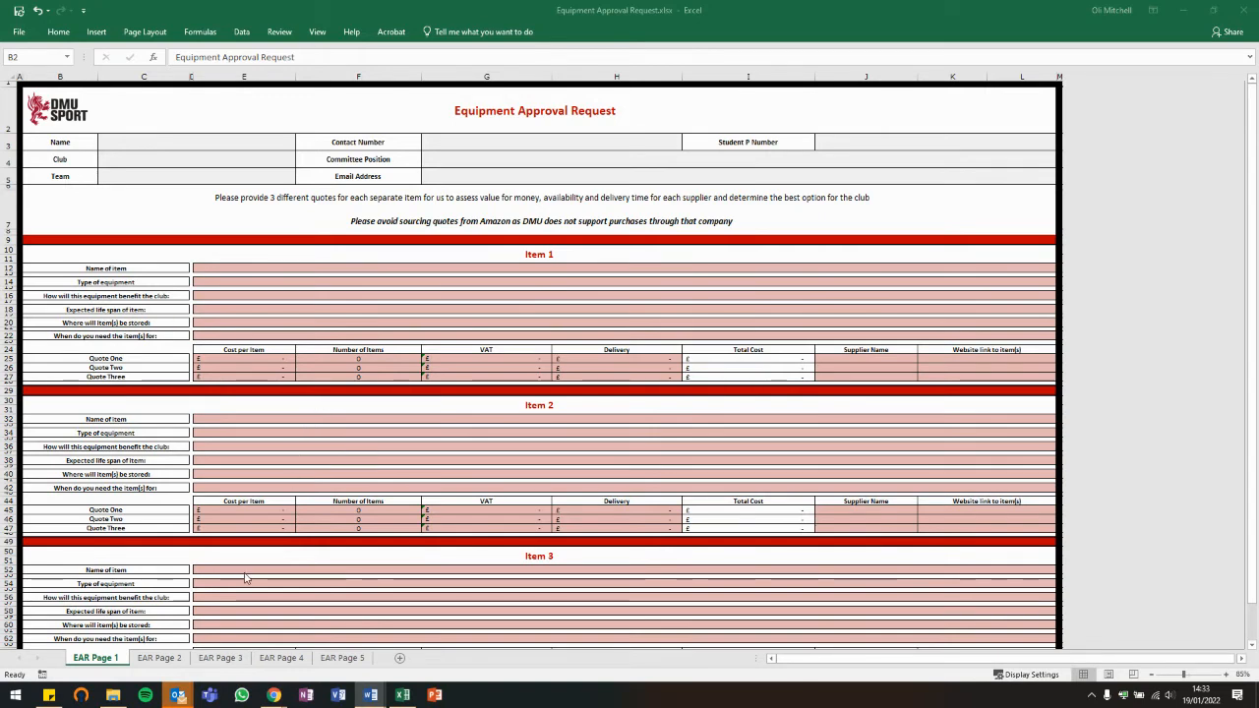